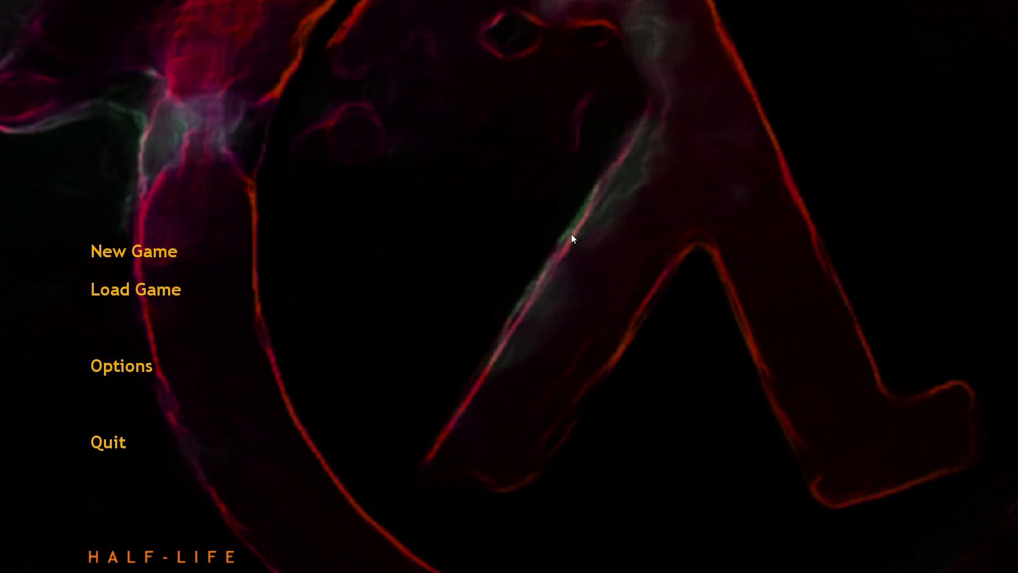
{"action": "mouse_move", "coordinate": [273, 139]}
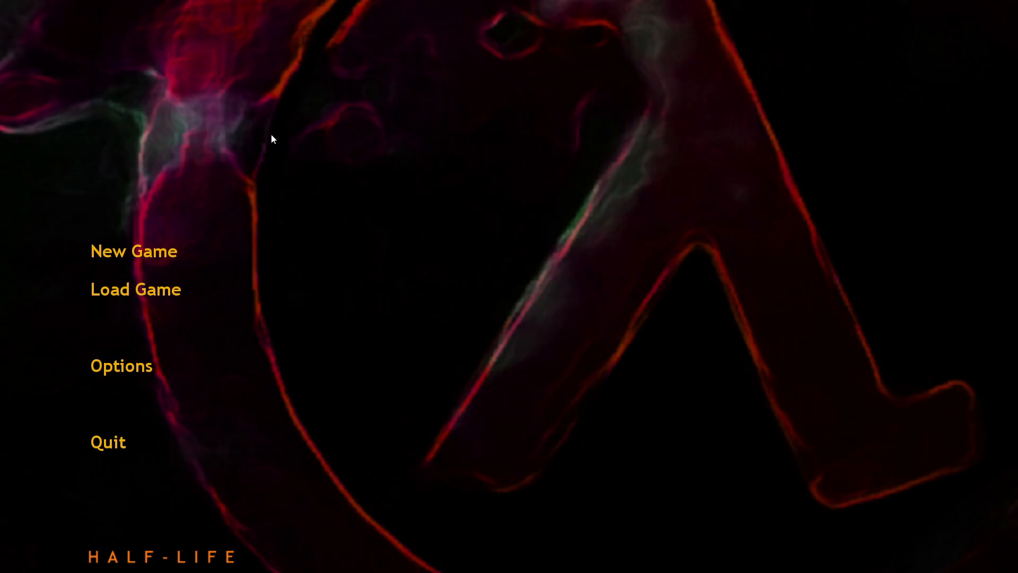
Start a new game from the main menu, reaching the difficulty selection with Medium
{"action": "left_click", "coordinate": [133, 250]}
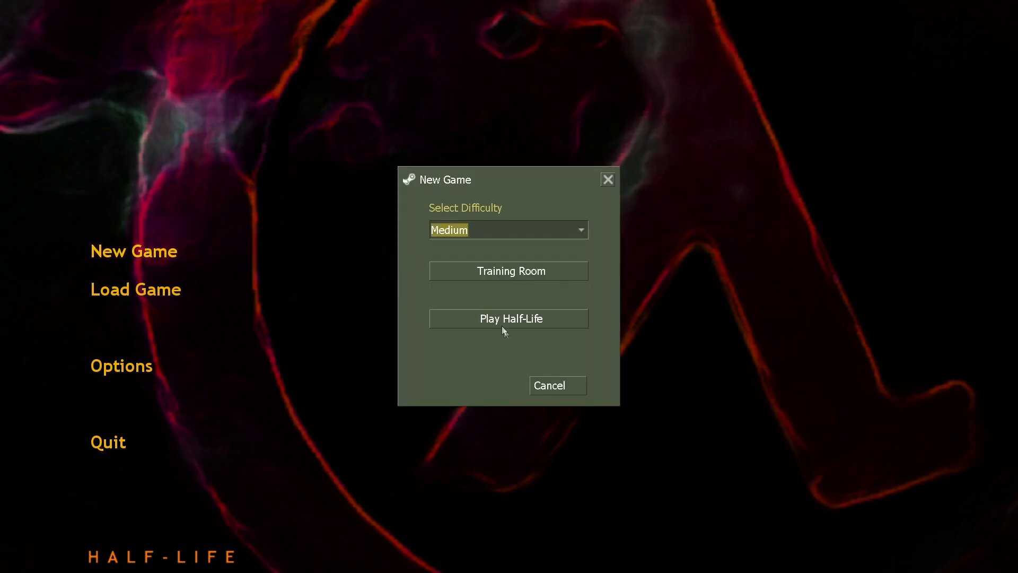
Launch the Half-Life campaign on Medium and ride the opening tram through the tunnels
{"action": "left_click", "coordinate": [508, 318]}
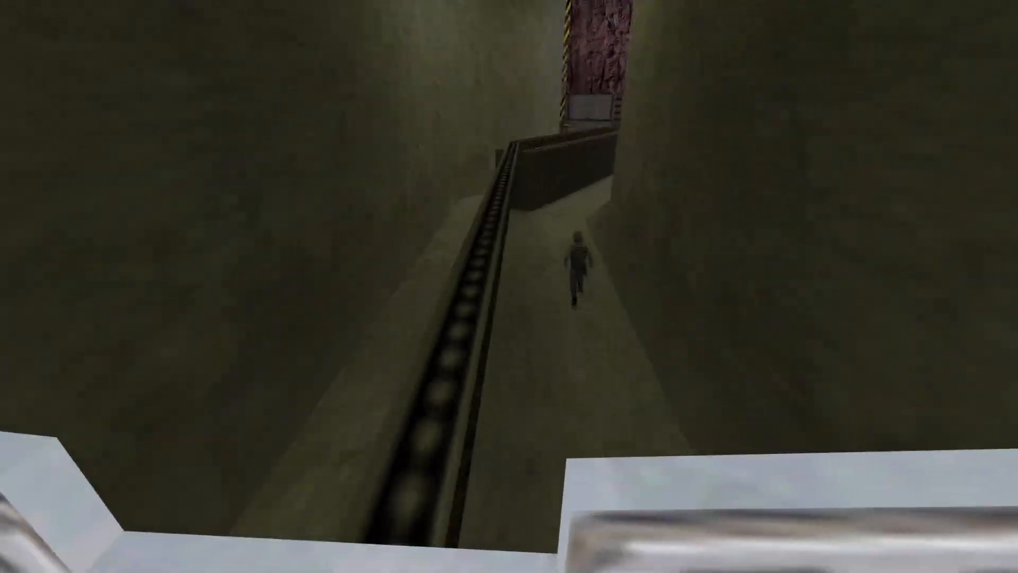
{"action": "key", "text": "w"}
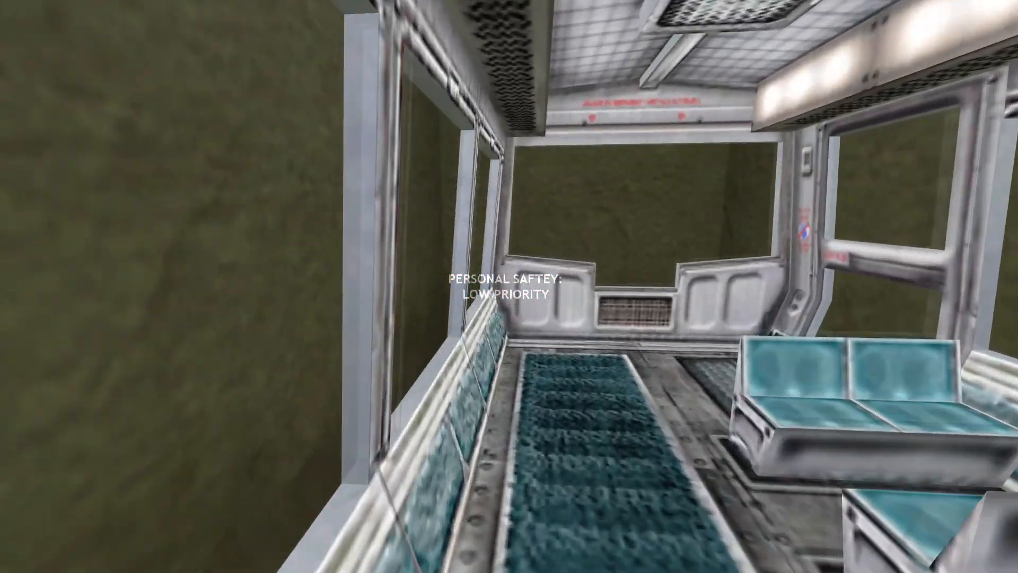
{"action": "mouse_move", "coordinate": [509, 286]}
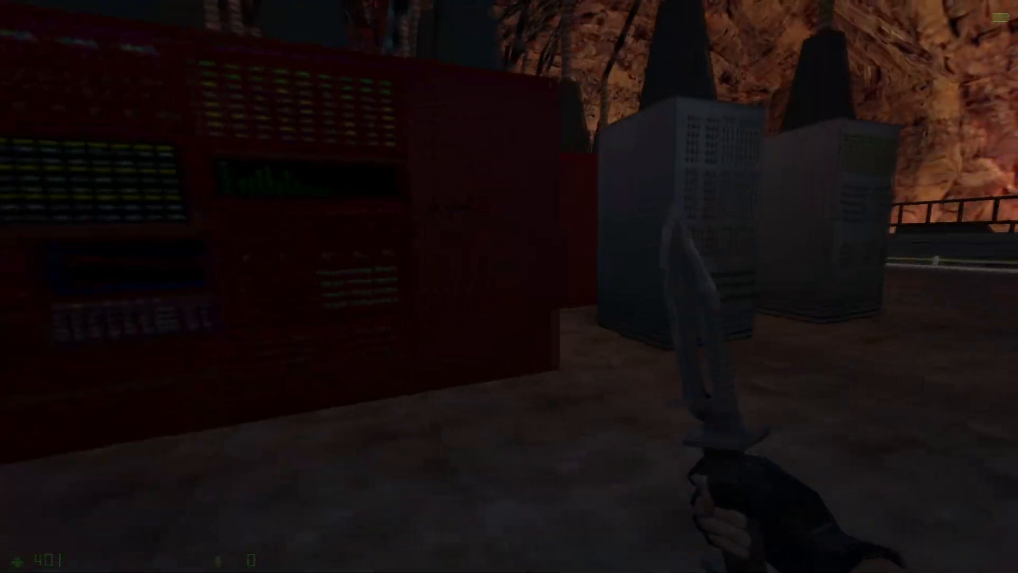
{"action": "mouse_move", "coordinate": [509, 286]}
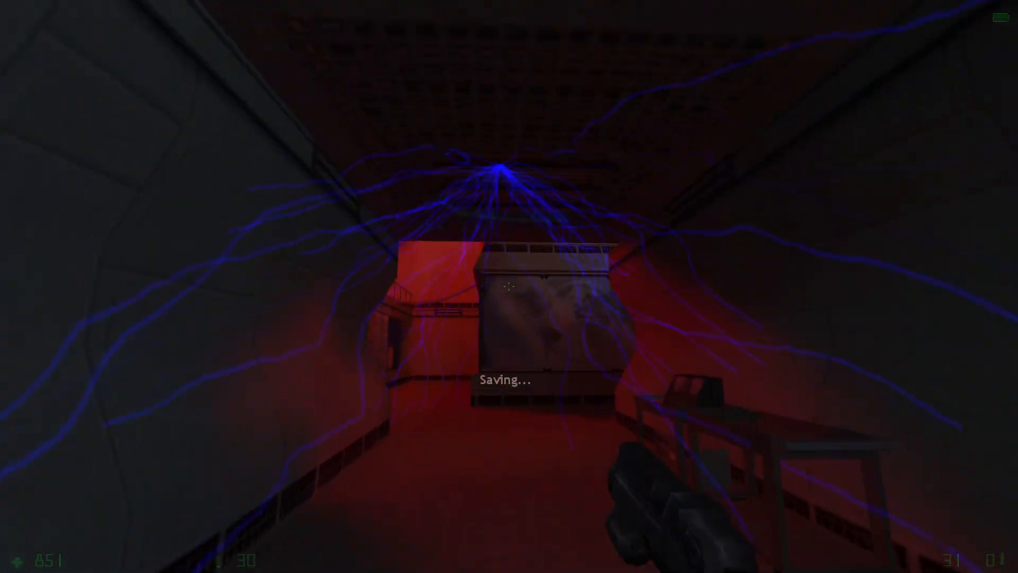
{"action": "mouse_move", "coordinate": [509, 287]}
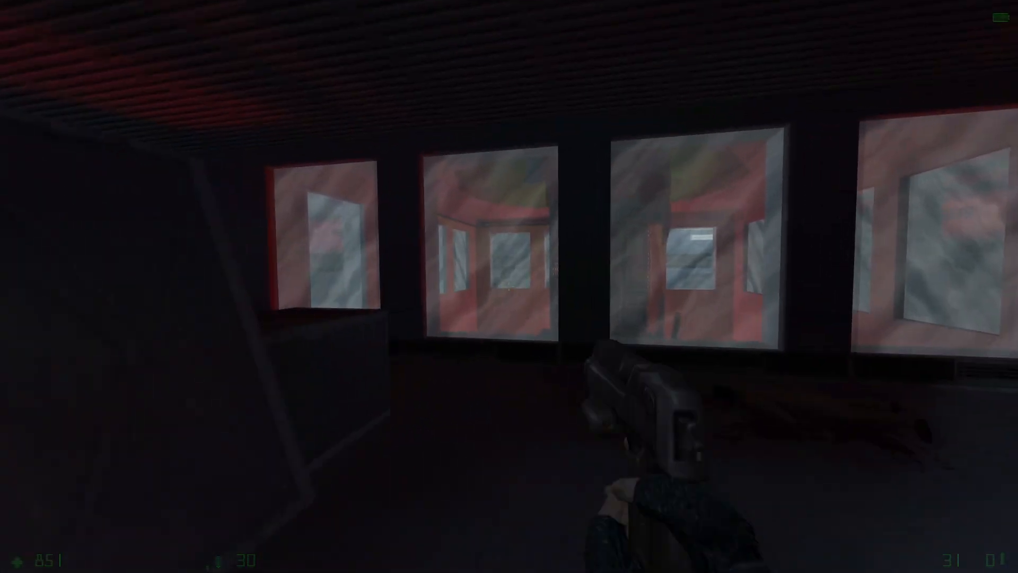
Leave the red-lit control room into the crate corridor, now carrying the shotgun
{"action": "key", "text": "n"}
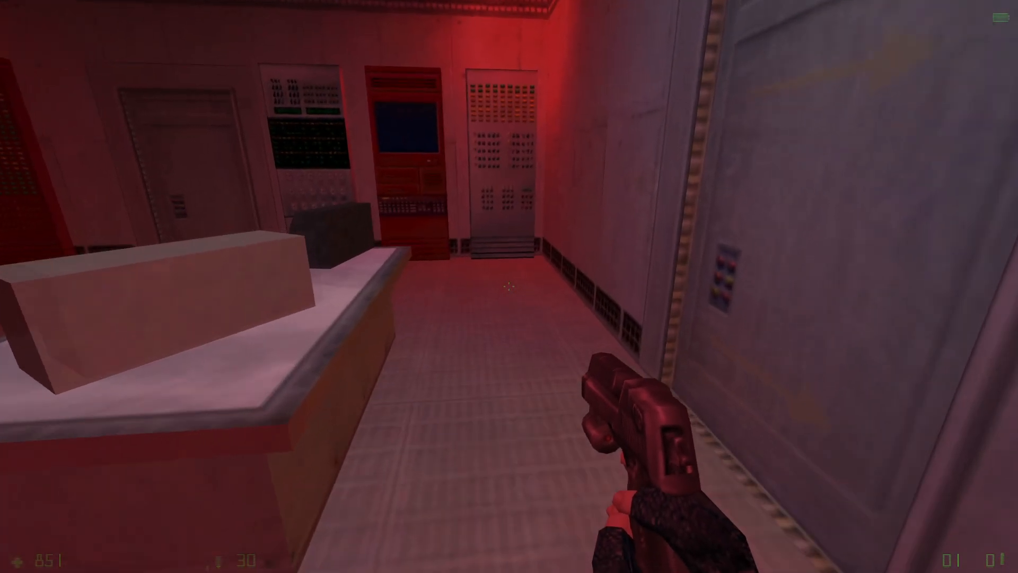
{"action": "left_click", "coordinate": [122, 480]}
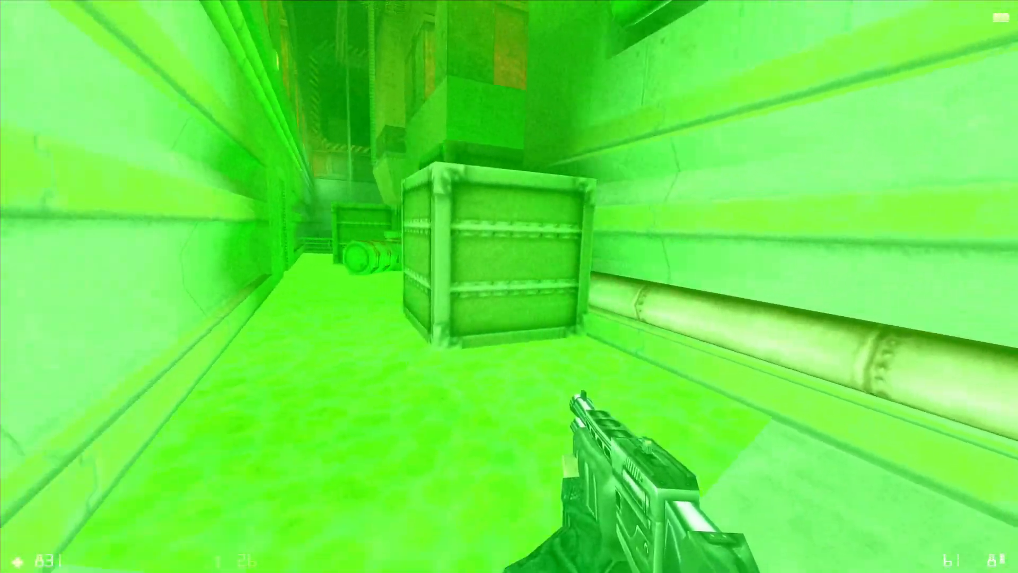
Follow the pipe-lined corridor into the dim barrel storage room, restoring health to 100
{"action": "key", "text": "n"}
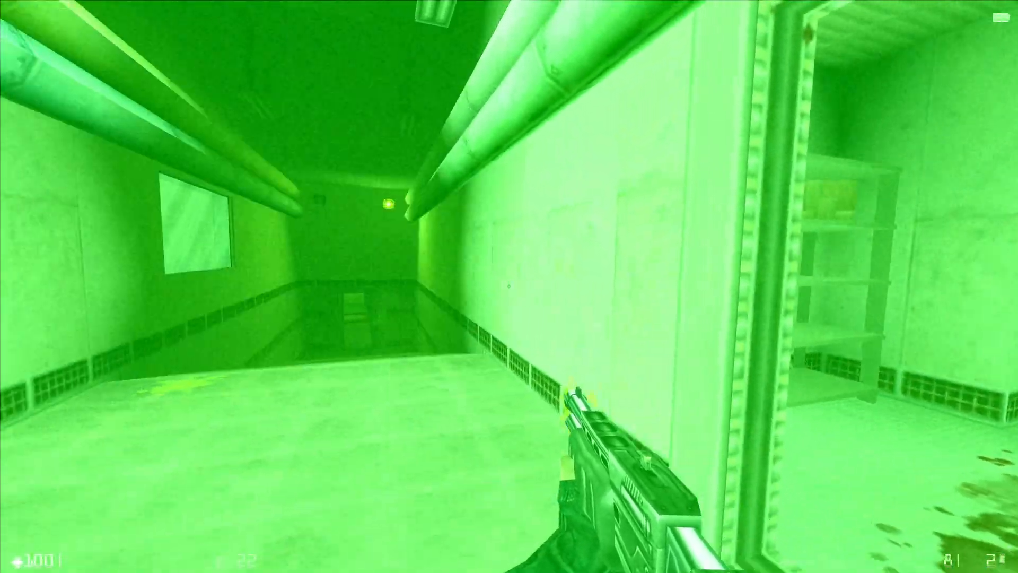
{"action": "key", "text": "n"}
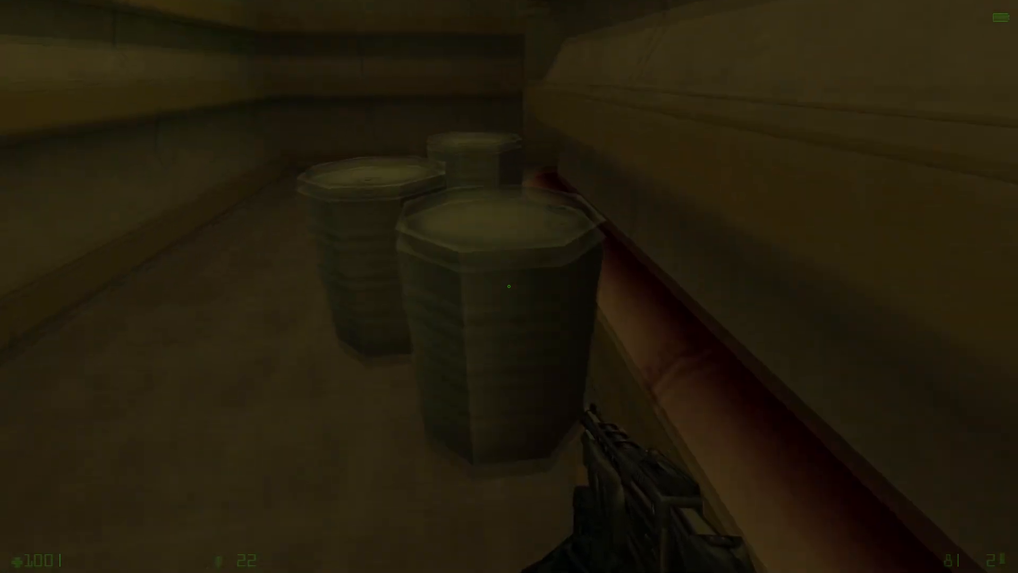
{"action": "mouse_move", "coordinate": [508, 286]}
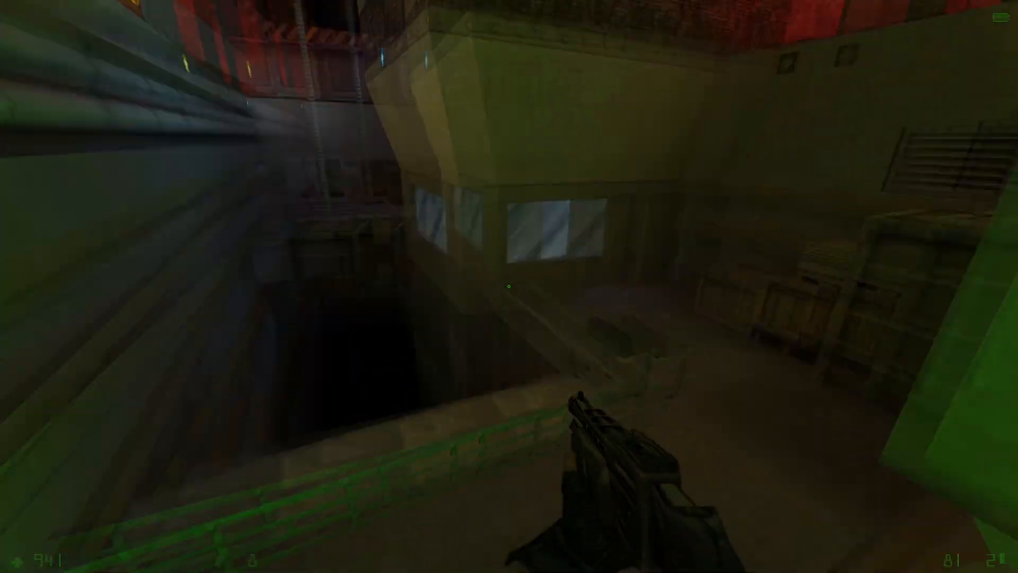
Climb into the red grating cage above the shaft with the crowbar in hand
{"action": "left_click", "coordinate": [509, 286]}
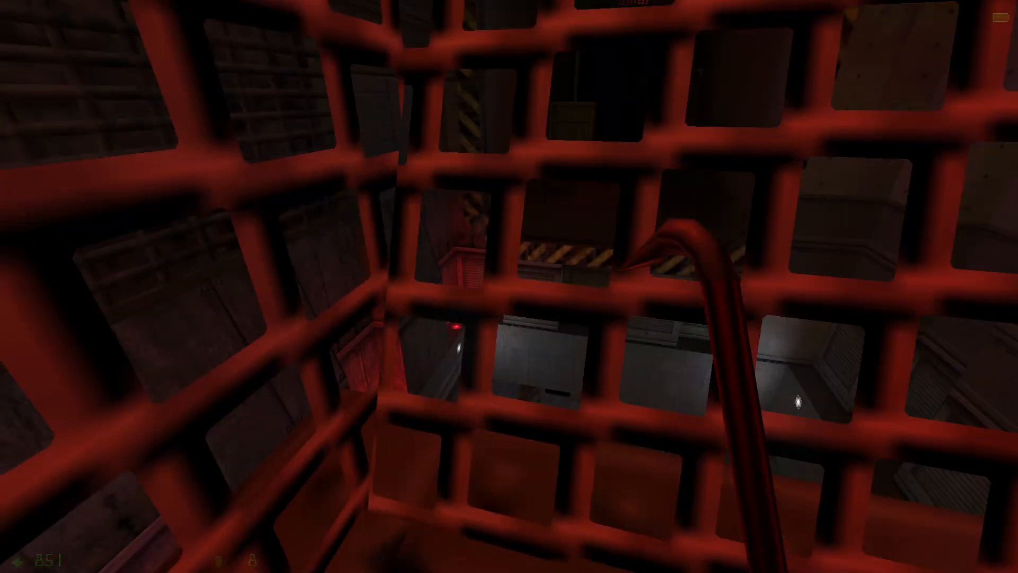
Pause the game over the red cage scene, showing resume, load, save and quit choices
{"action": "key", "text": "Escape"}
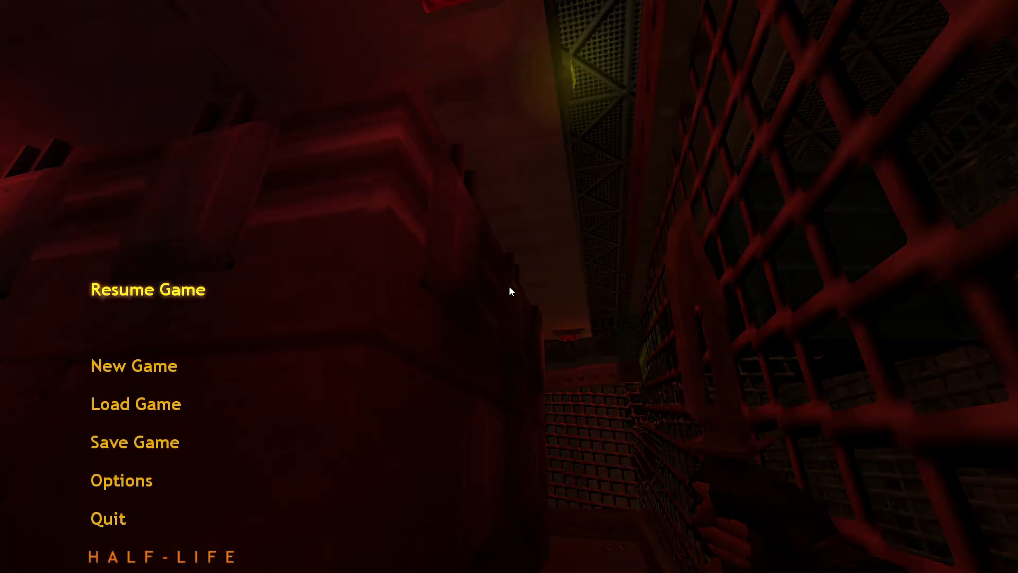